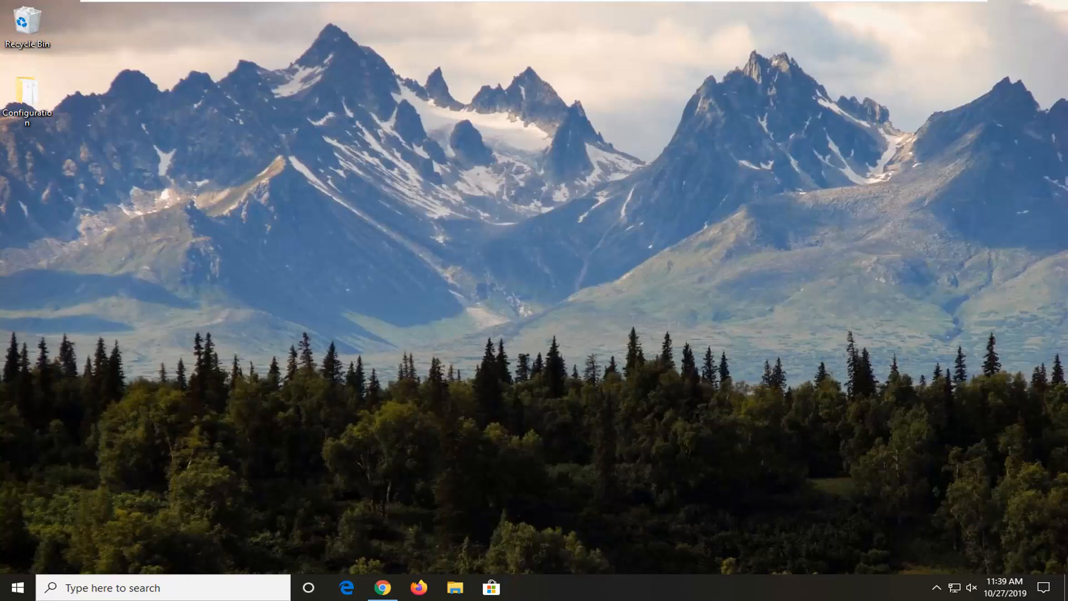
# Step: Search the Start menu for 'device manager' to launch Device Manager
pyautogui.click(13, 587)
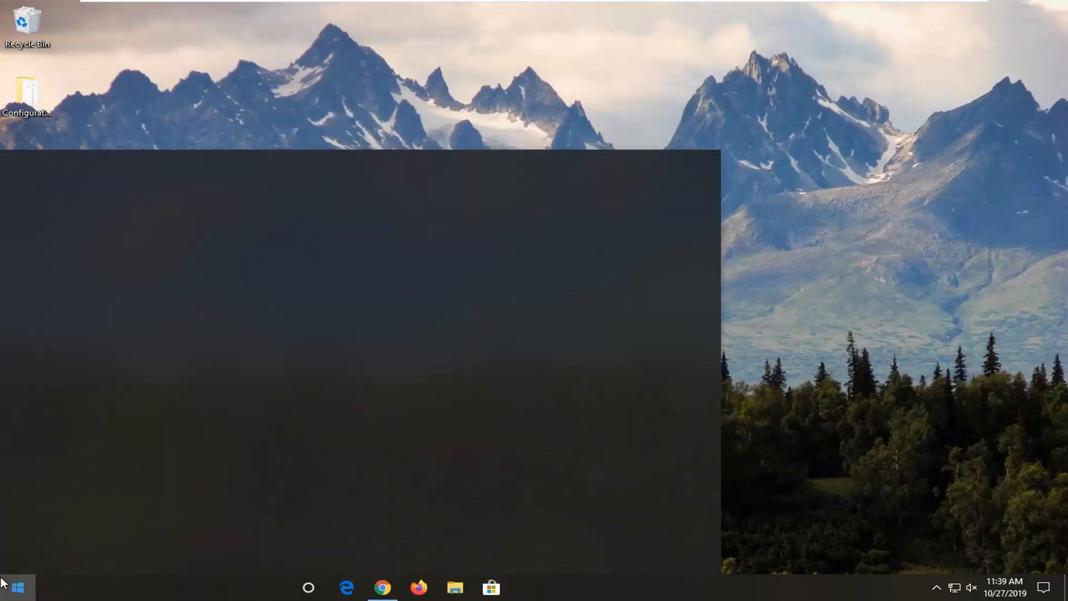
pyautogui.click(17, 587)
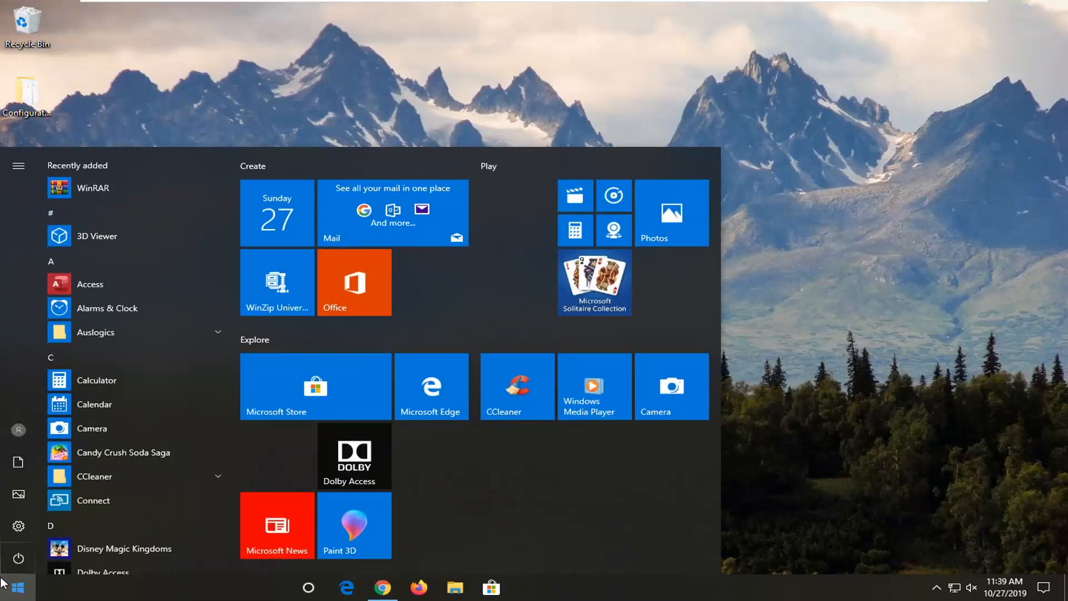
pyautogui.write('device manager')
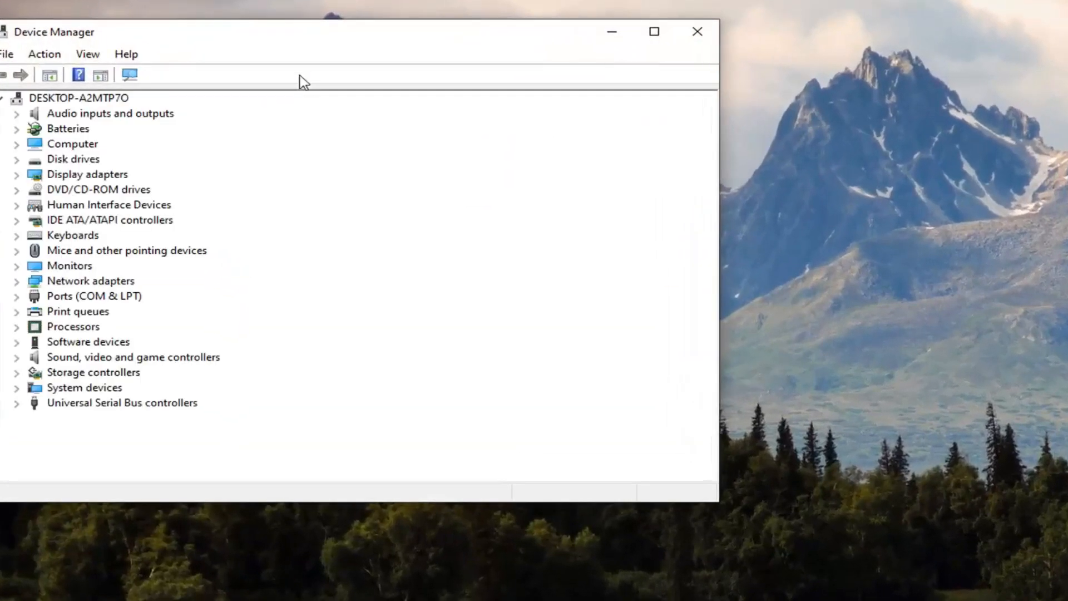
# Step: Center the window and choose Update driver on the VMware SVGA 3D adapter
pyautogui.moveTo(300, 31); pyautogui.dragTo(545, 51)
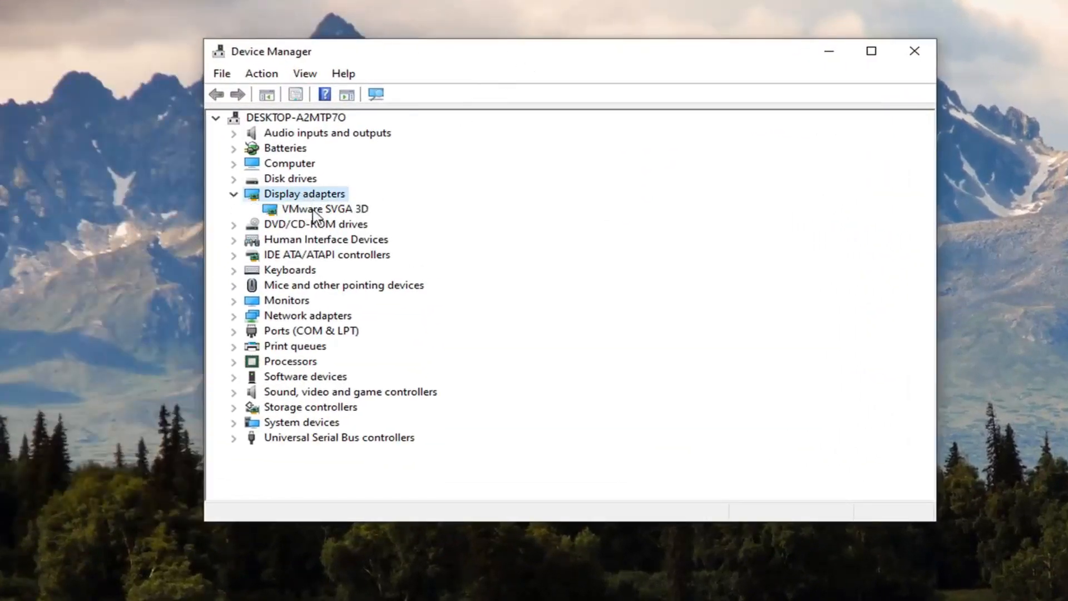
pyautogui.click(323, 208)
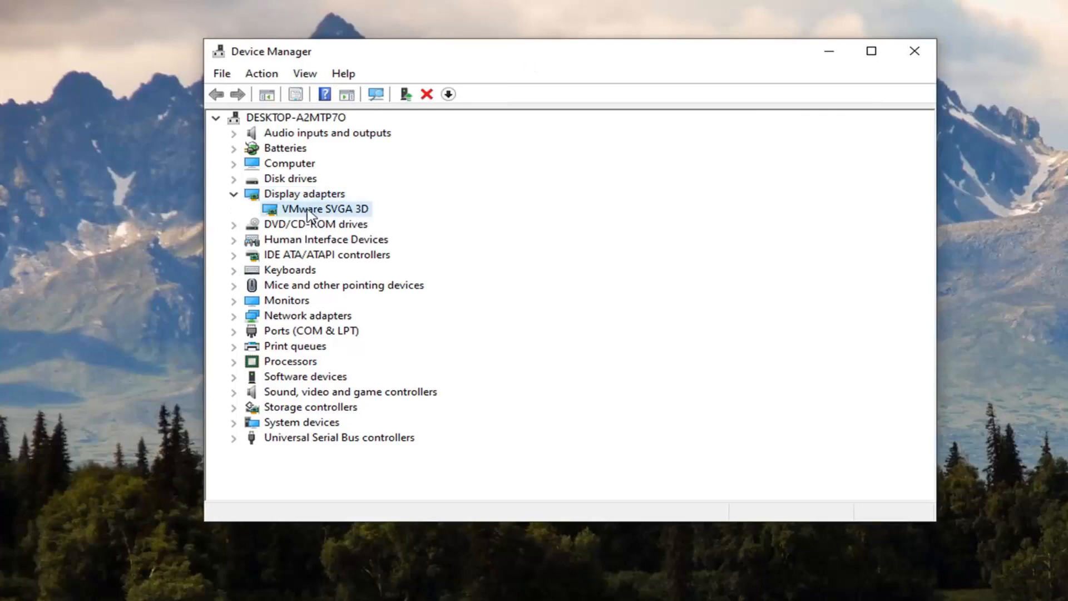
pyautogui.rightClick(322, 209)
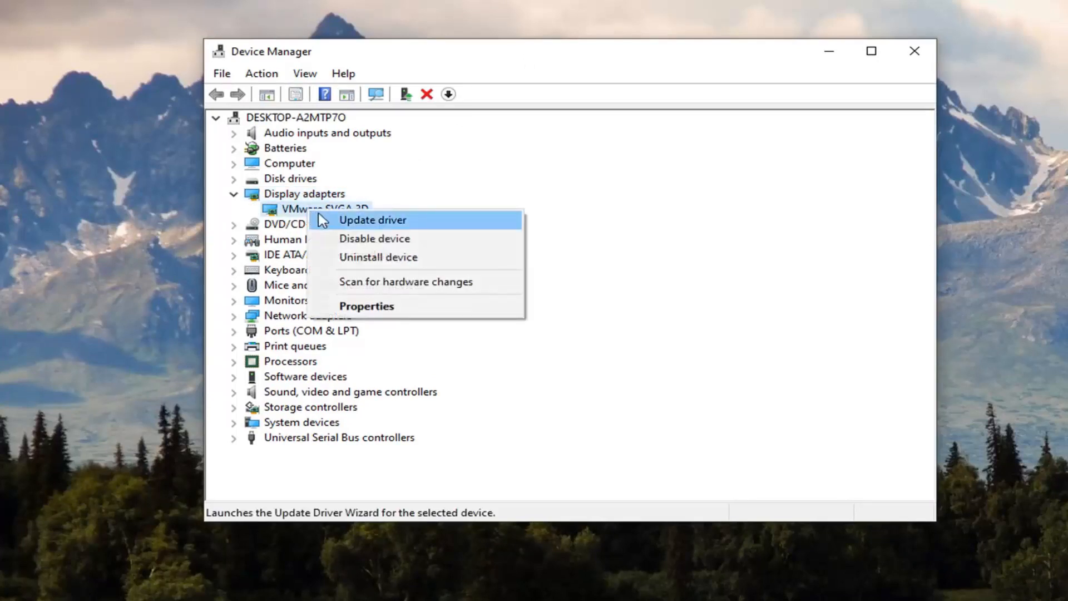
pyautogui.click(372, 220)
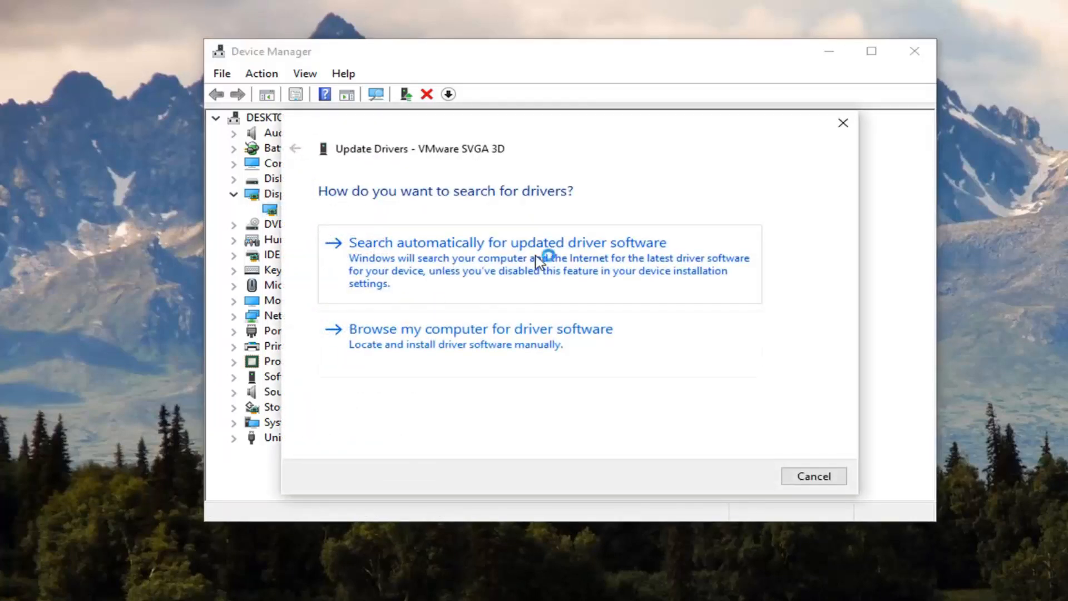
# Step: Search automatically for a VMware SVGA 3D driver, then close the 'best driver installed' result
pyautogui.click(507, 242)
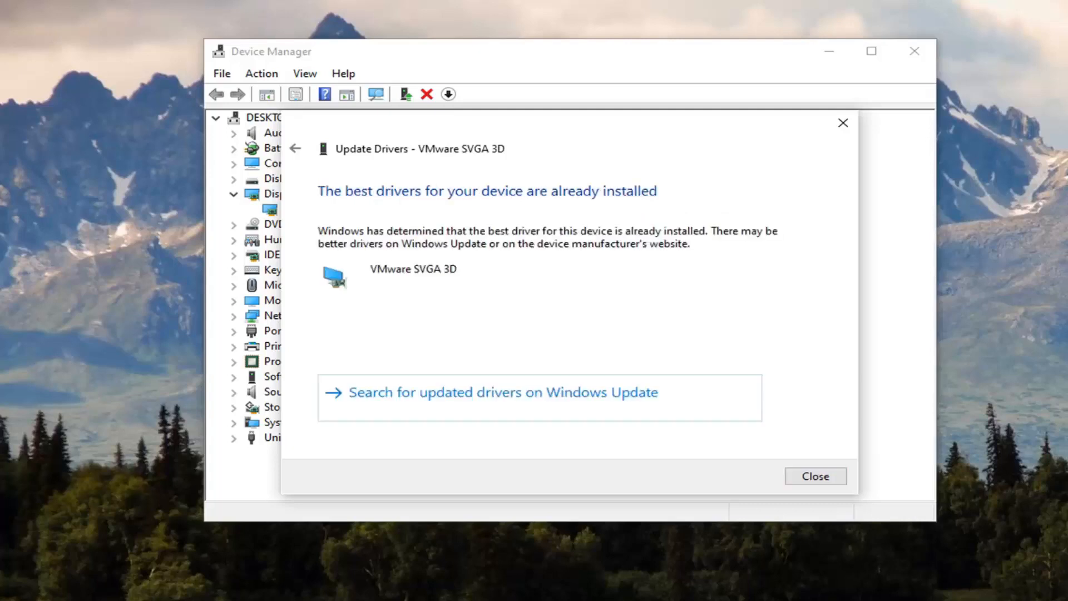
pyautogui.moveTo(545, 455)
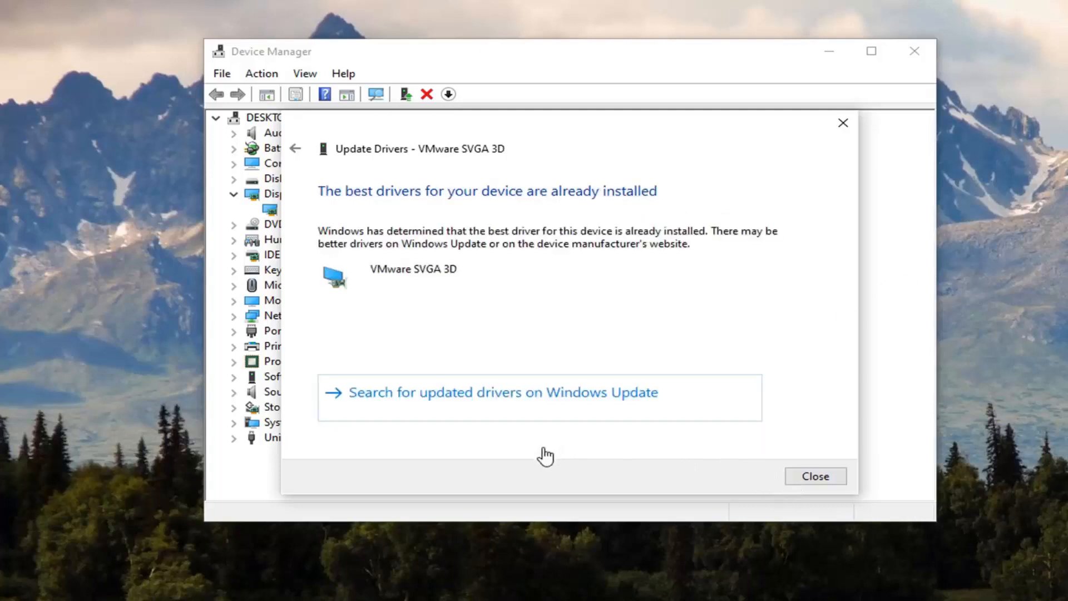
pyautogui.click(814, 476)
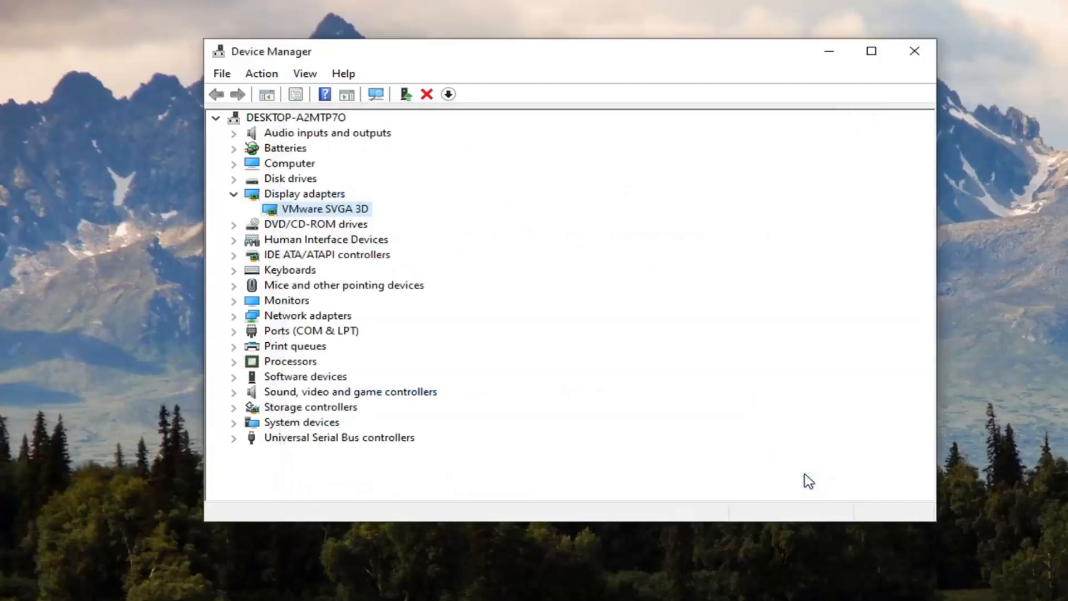
pyautogui.moveTo(775, 357)
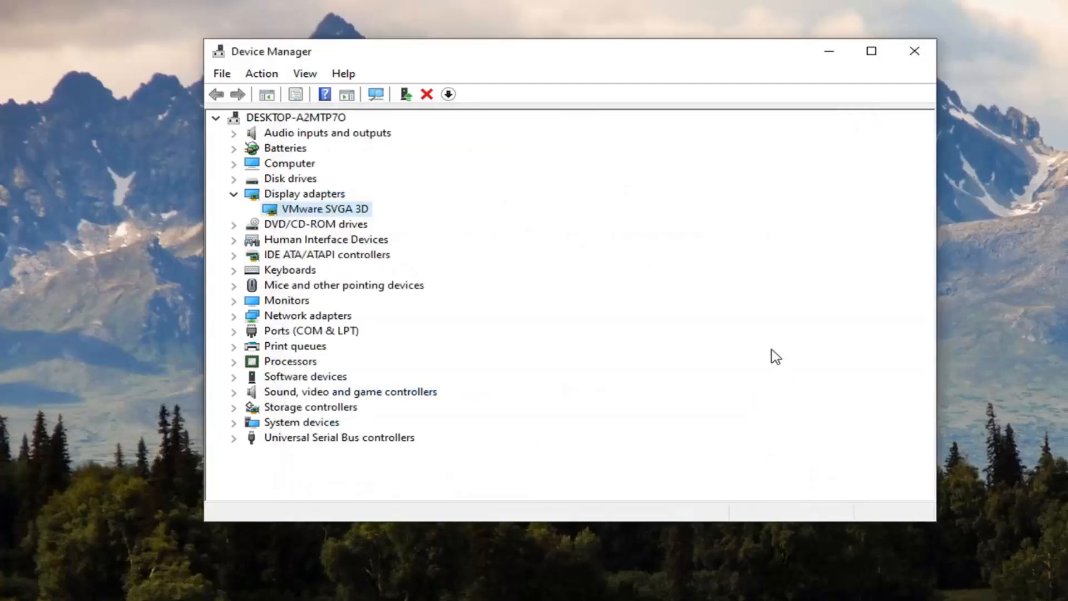
# Step: Close Device Manager and run Registry Editor ('reged') as administrator, approving the prompt
pyautogui.click(914, 51)
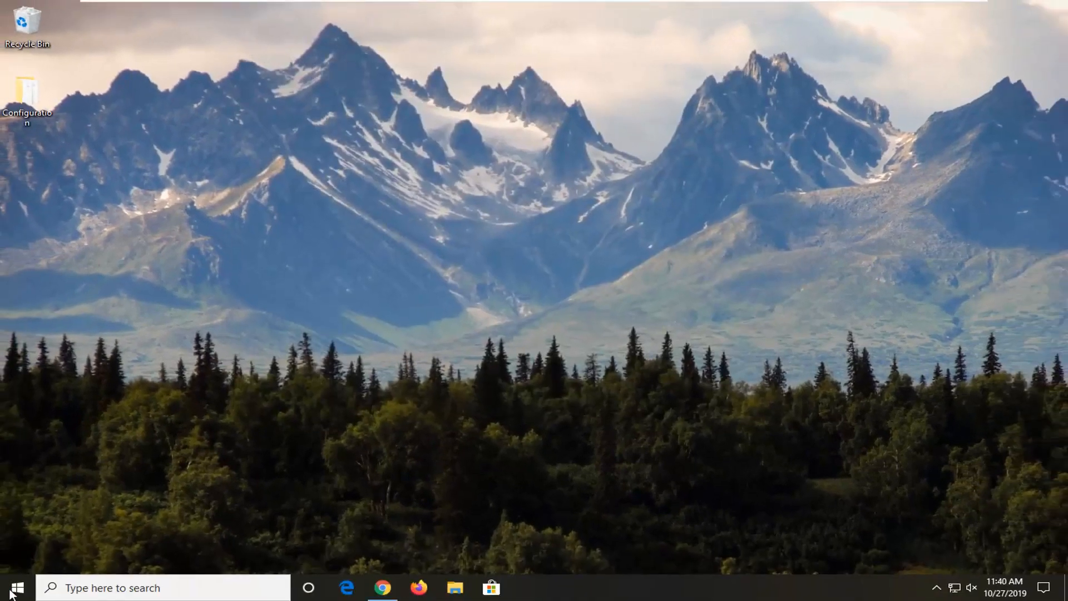
pyautogui.write('regedit')
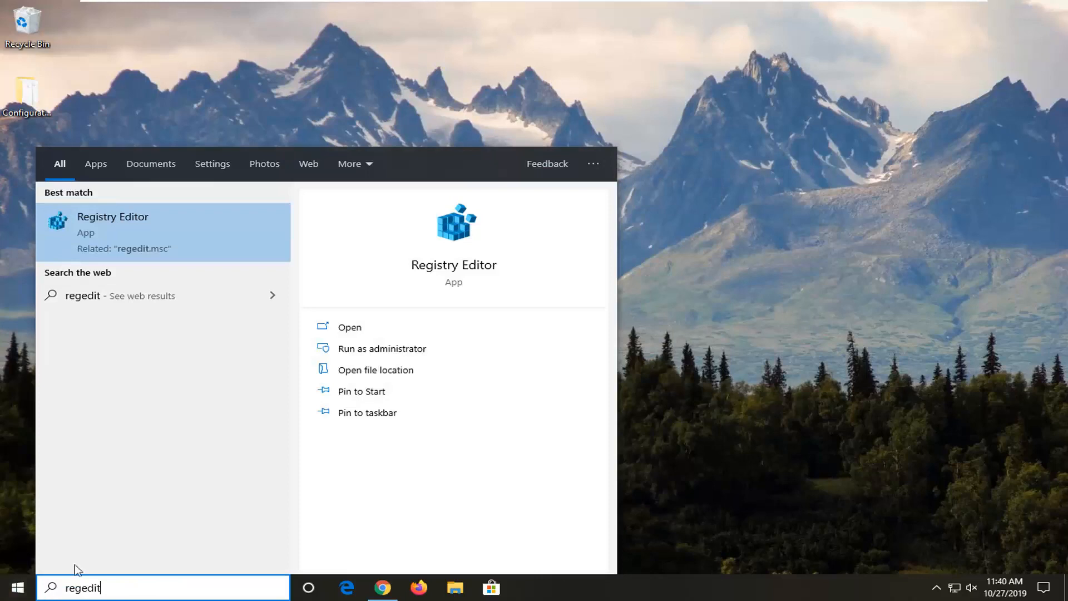
pyautogui.moveTo(133, 239)
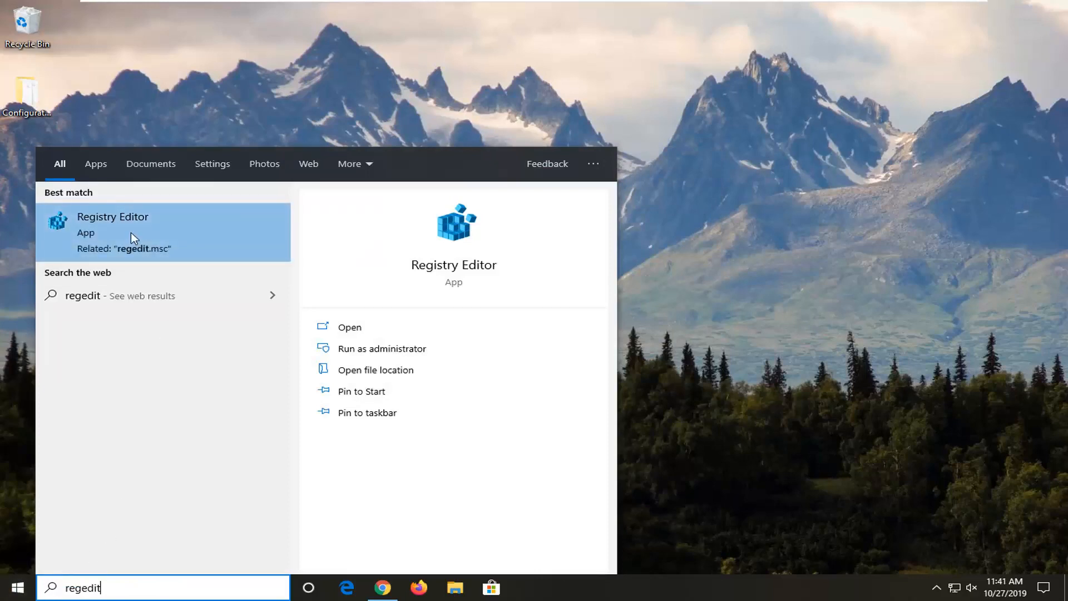
pyautogui.rightClick(112, 216)
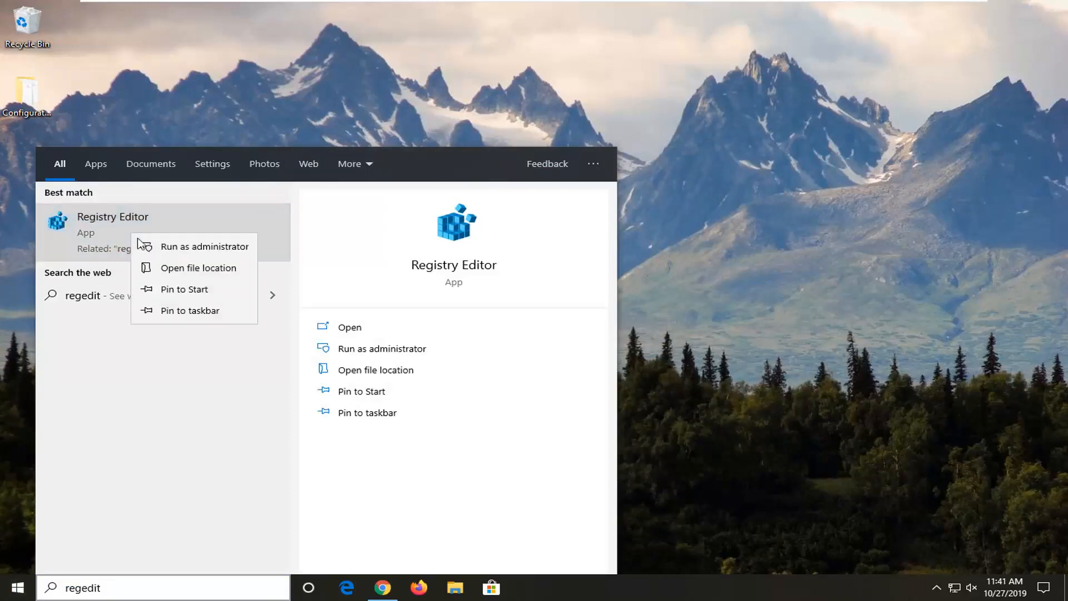
pyautogui.click(204, 246)
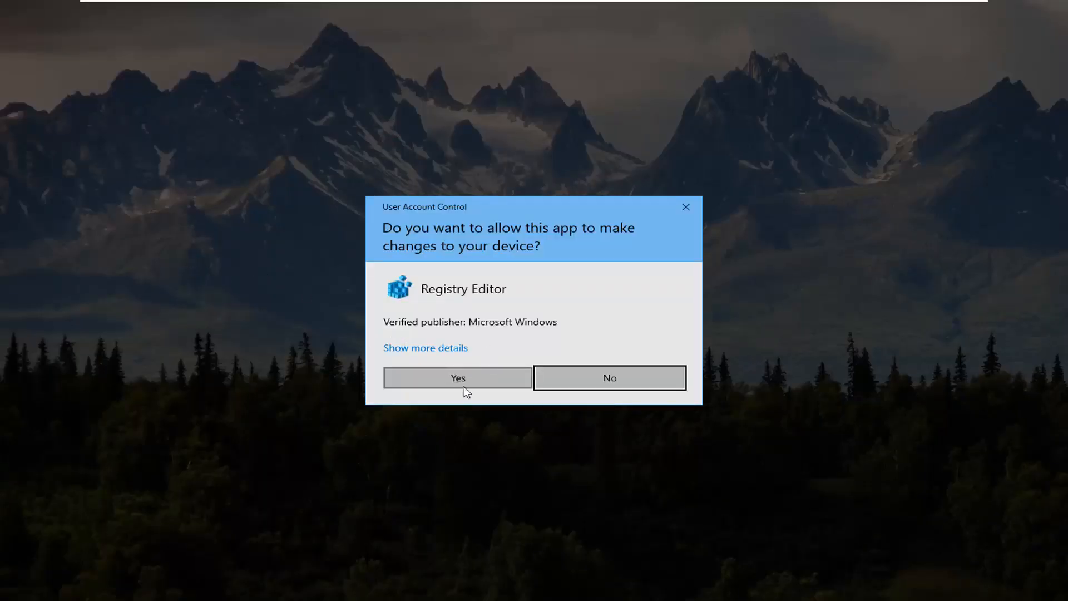
pyautogui.click(457, 377)
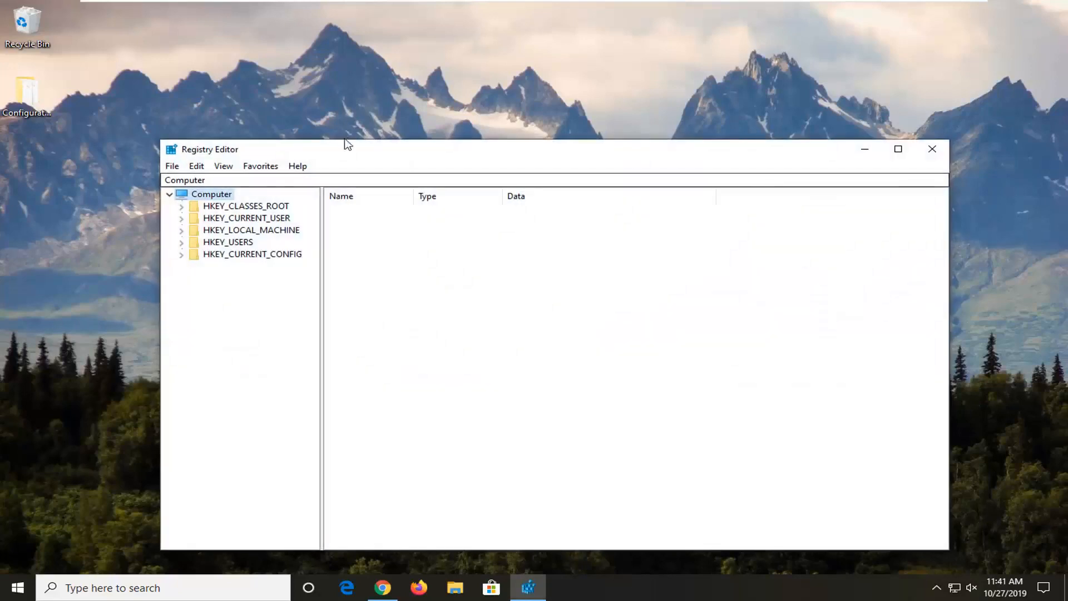
# Step: Reposition the Registry Editor window and select the Computer root showing the five HKEY hives
pyautogui.moveTo(344, 149); pyautogui.dragTo(334, 84)
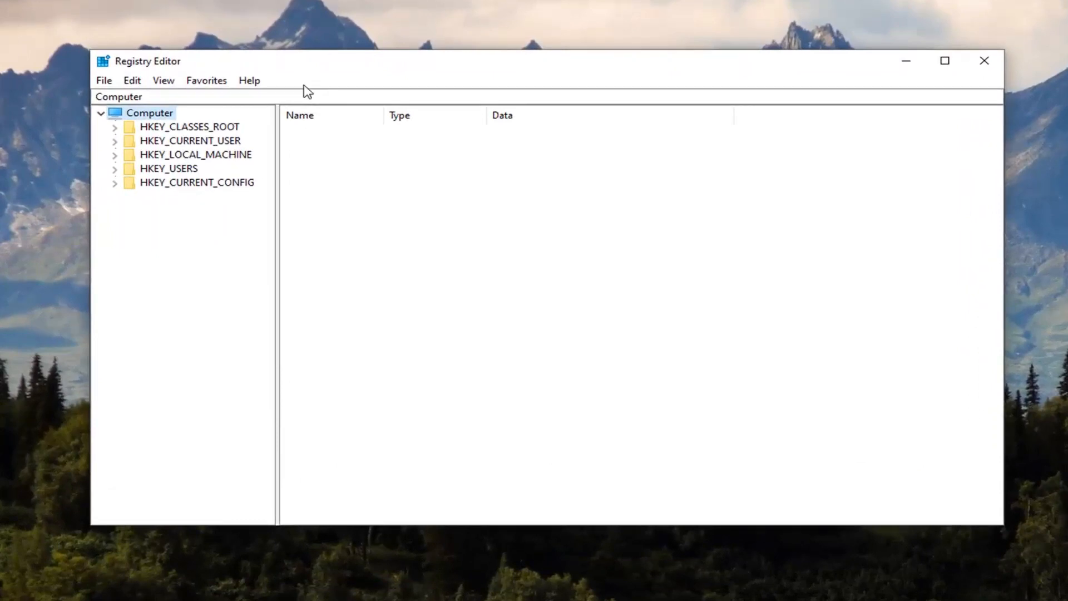
pyautogui.moveTo(105, 80)
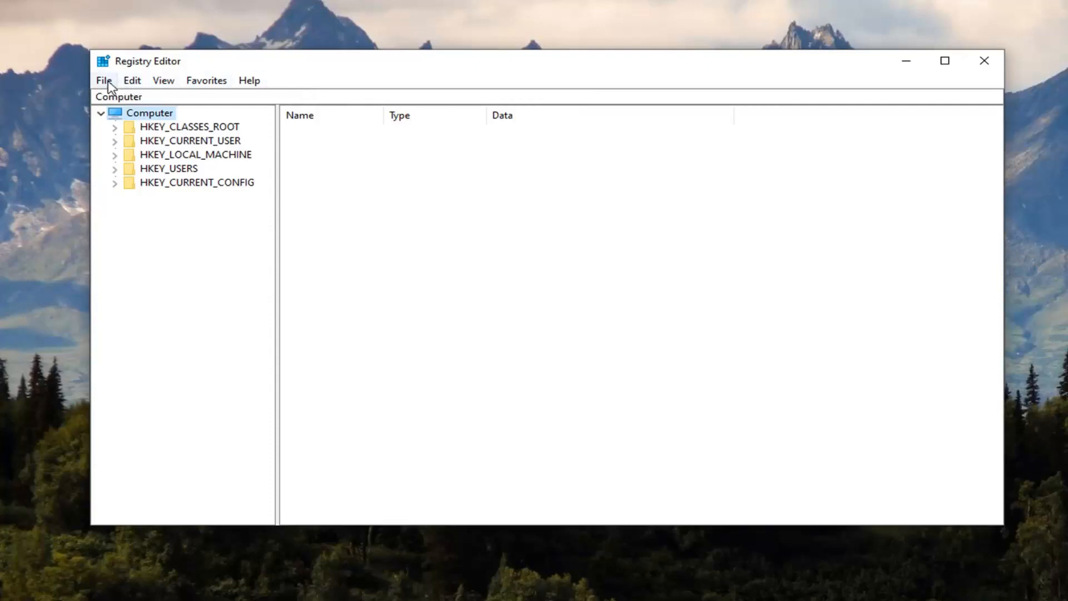
pyautogui.click(103, 79)
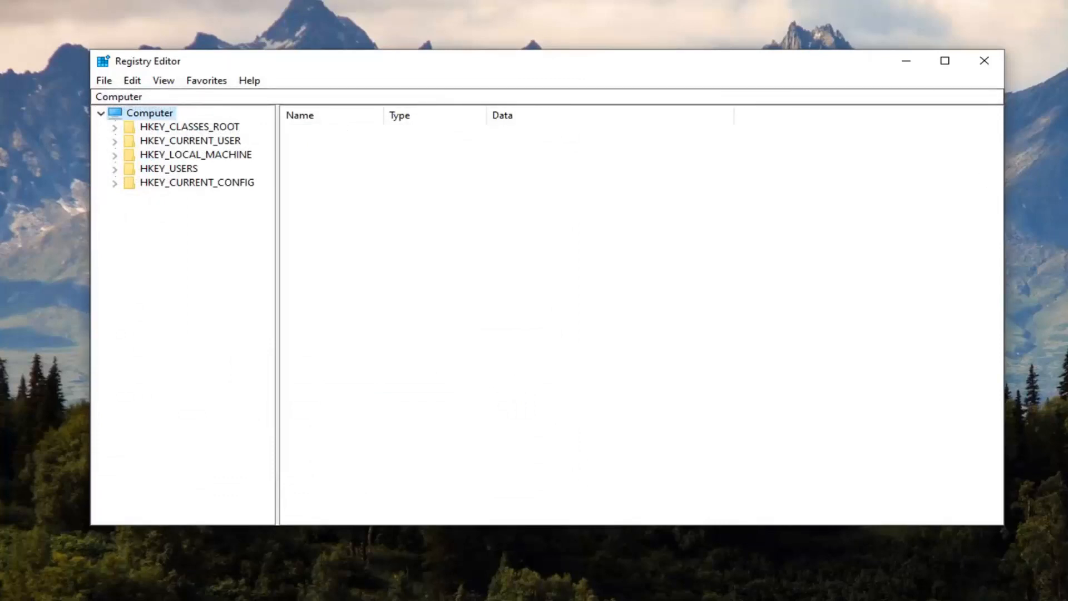
pyautogui.moveTo(189, 184)
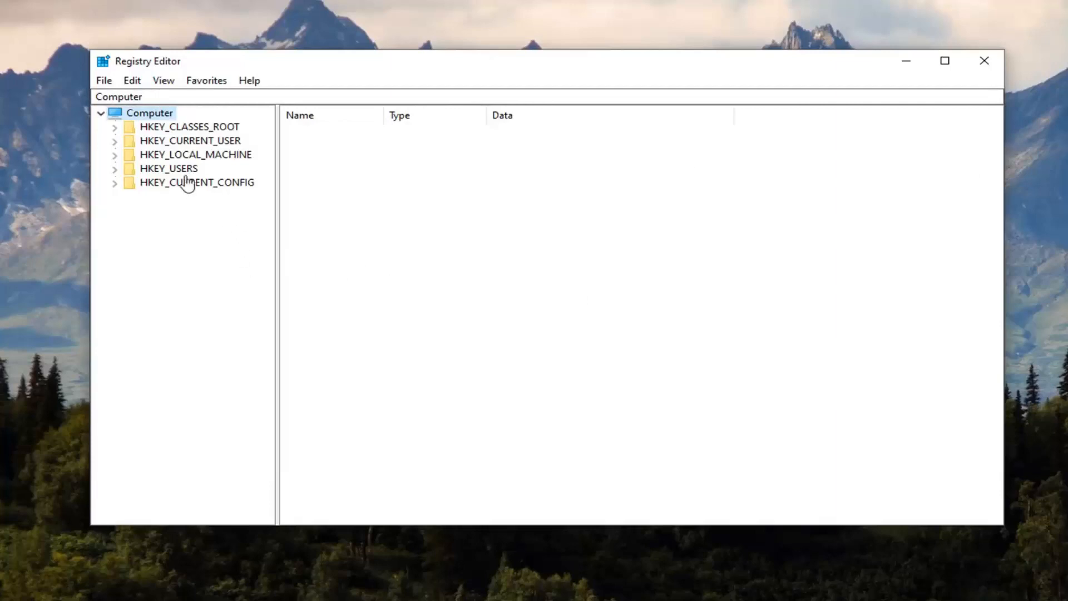
pyautogui.moveTo(115, 160)
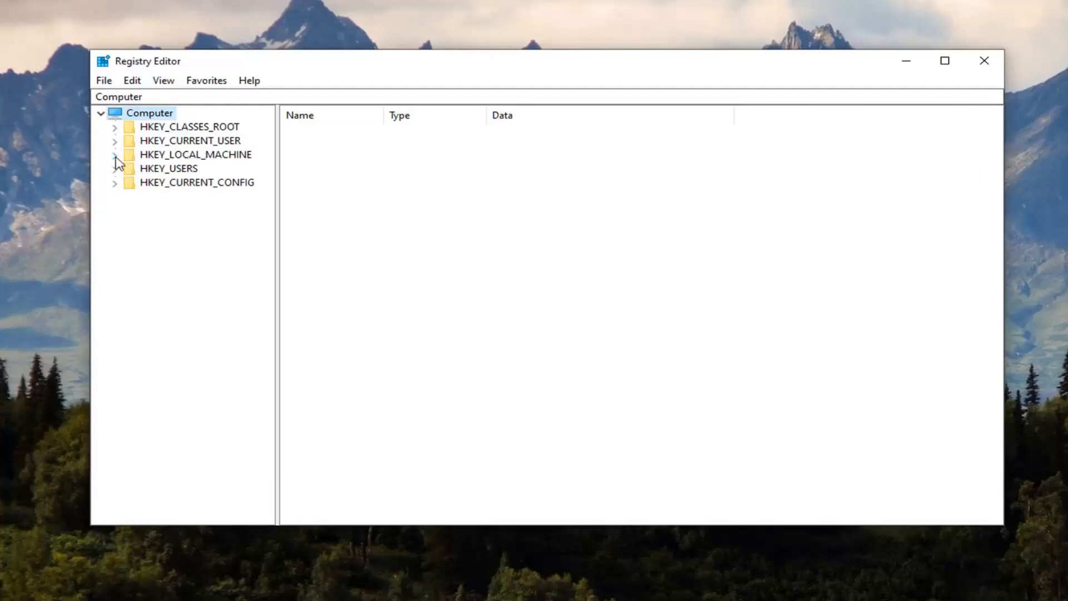
# Step: Navigate HKEY_LOCAL_MACHINE > SYSTEM > CurrentControlSet > Control to the GraphicsDrivers key
pyautogui.click(114, 154)
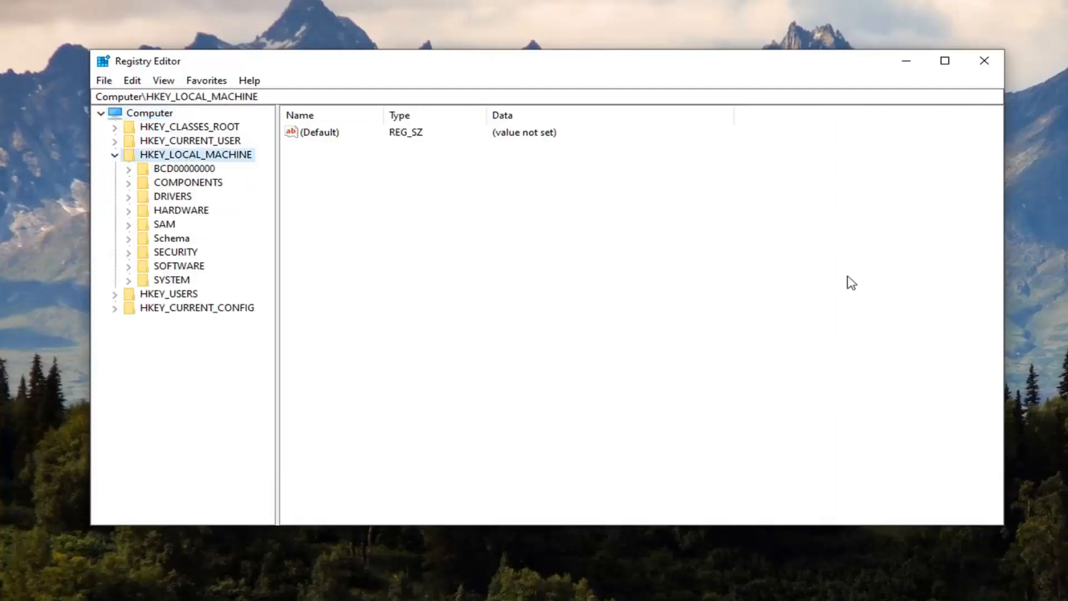
pyautogui.moveTo(171, 280)
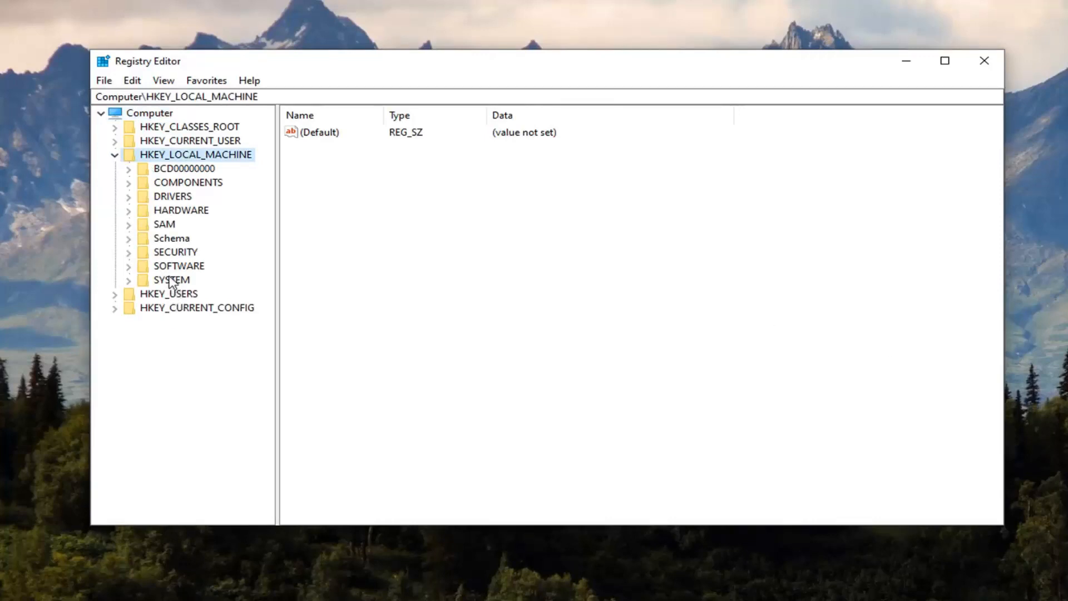
pyautogui.click(171, 279)
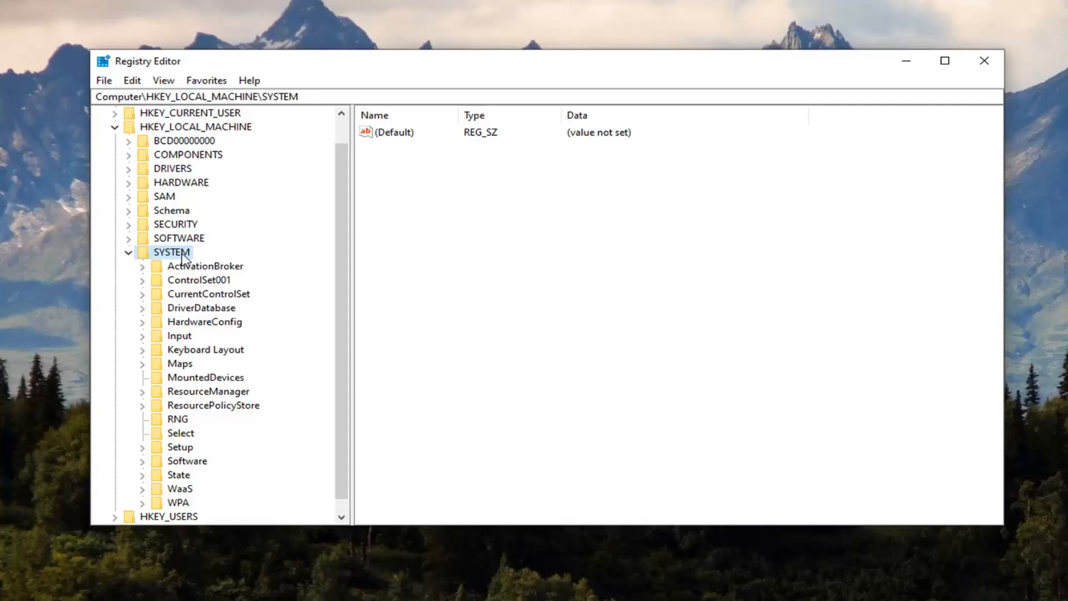
pyautogui.click(208, 293)
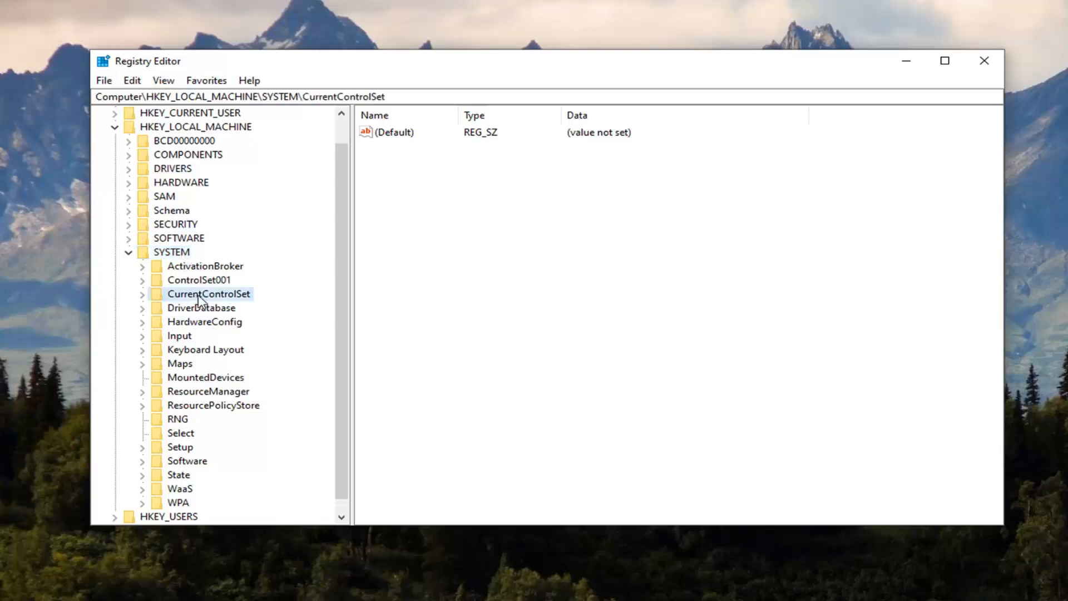
pyautogui.click(142, 294)
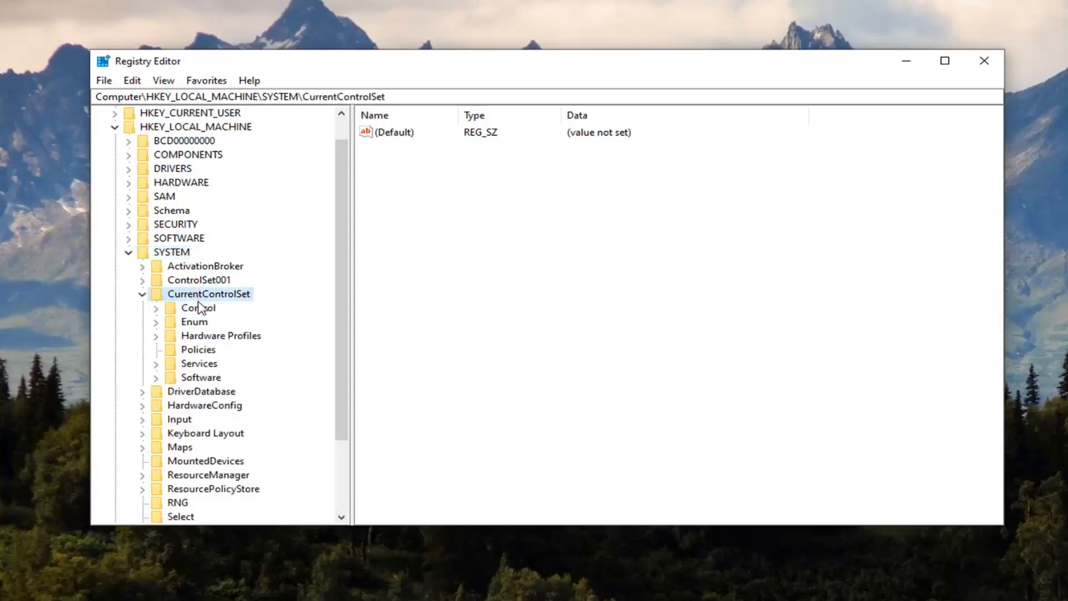
pyautogui.click(197, 308)
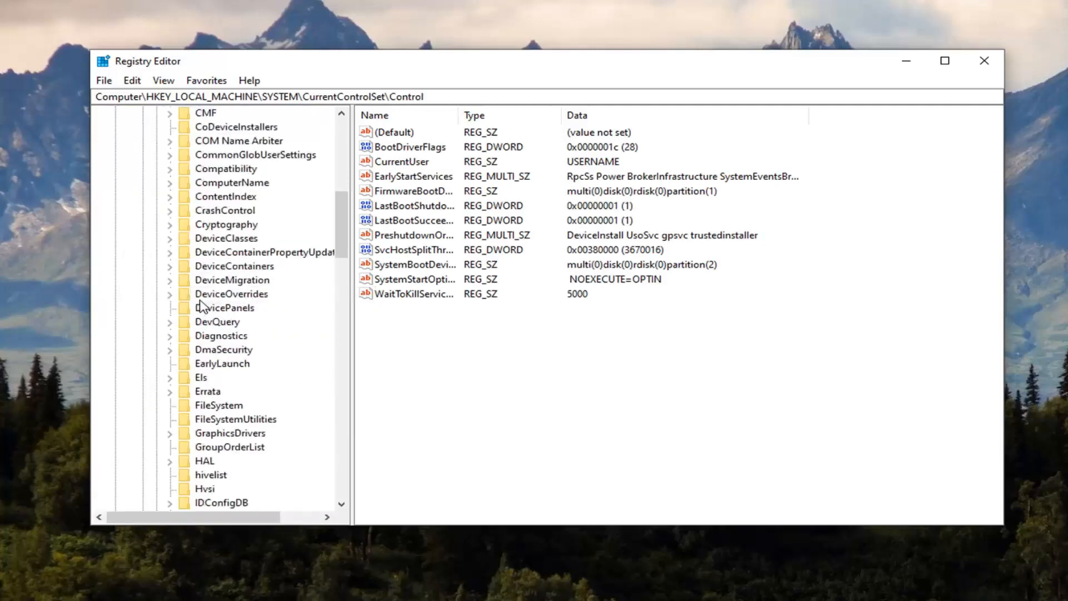
pyautogui.moveTo(228, 439)
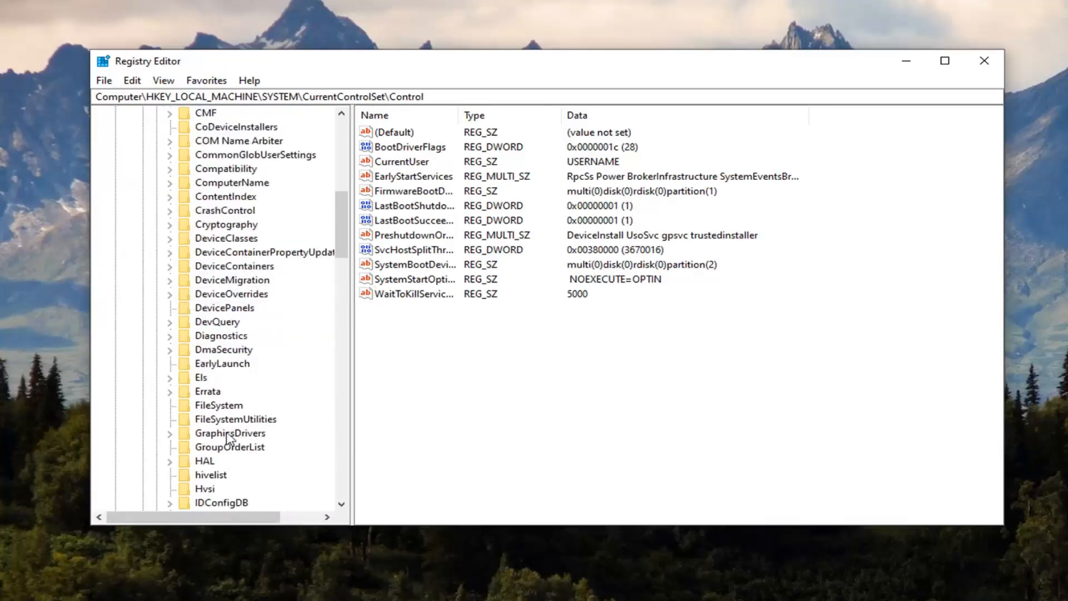
pyautogui.click(230, 433)
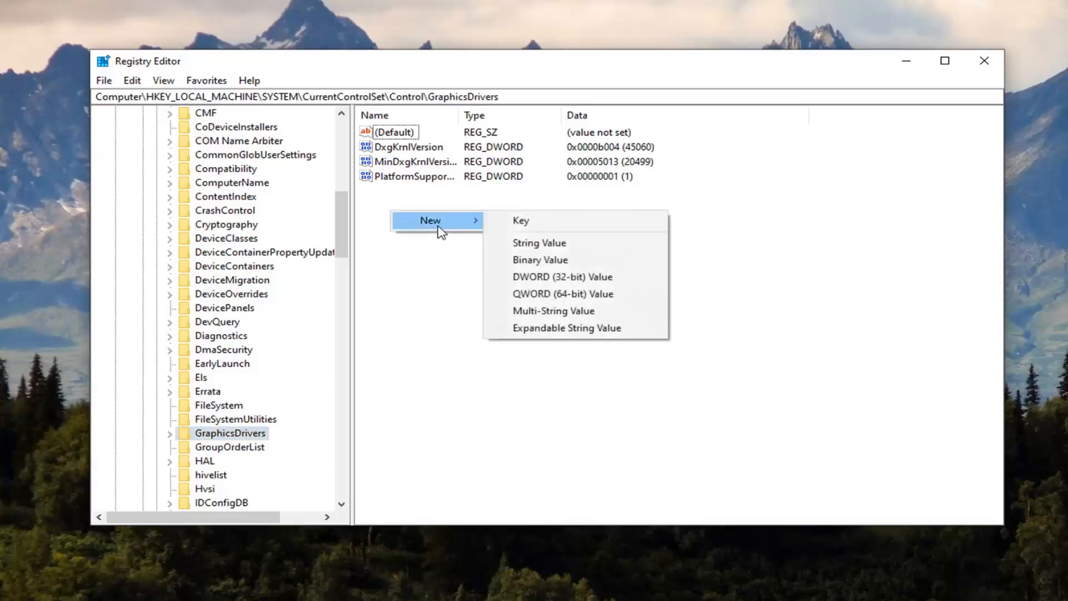
pyautogui.moveTo(558, 276)
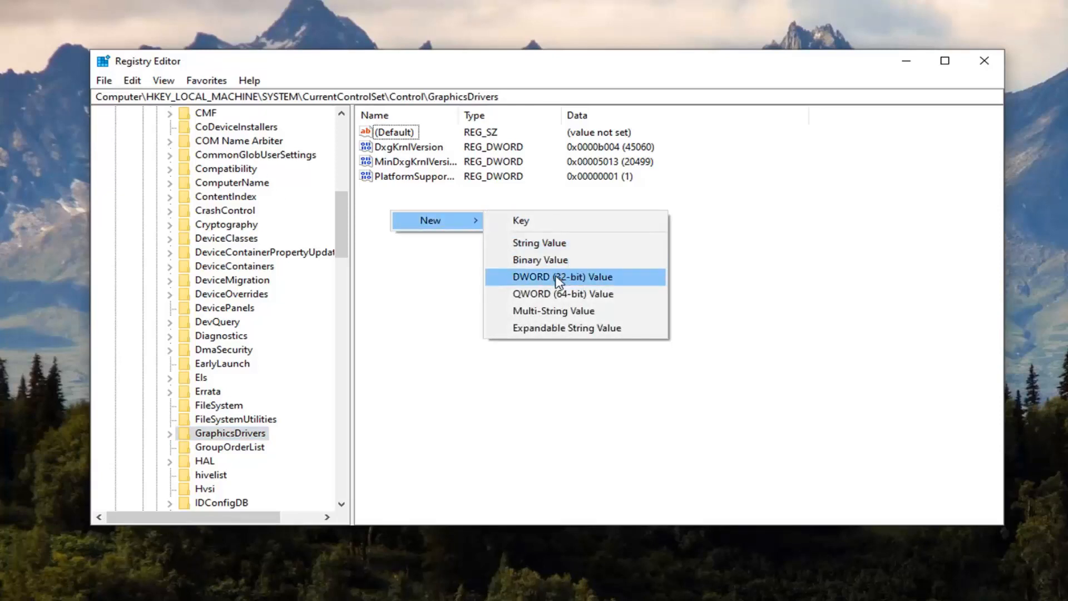
pyautogui.moveTo(648, 285)
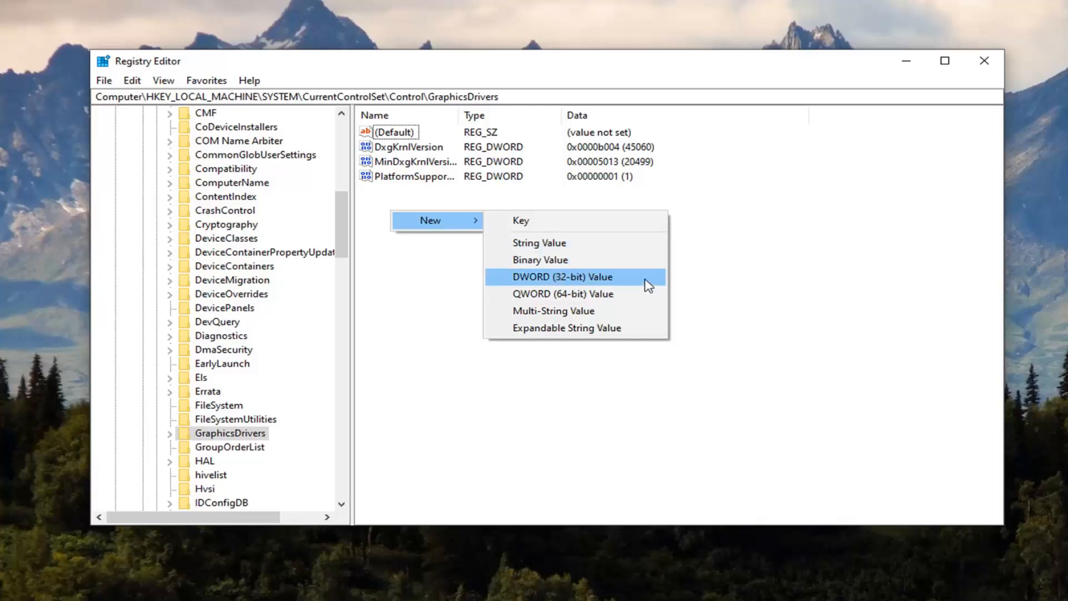
# Step: Create a DWORD (32-bit) value under GraphicsDrivers and name it TdrDelay
pyautogui.click(562, 276)
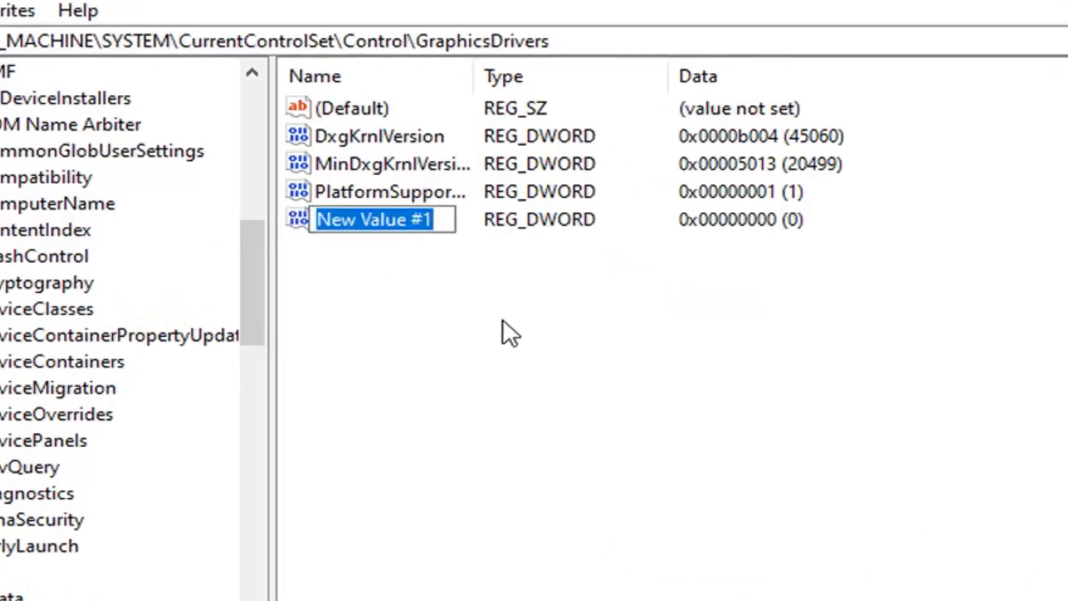
pyautogui.write('Tdr')
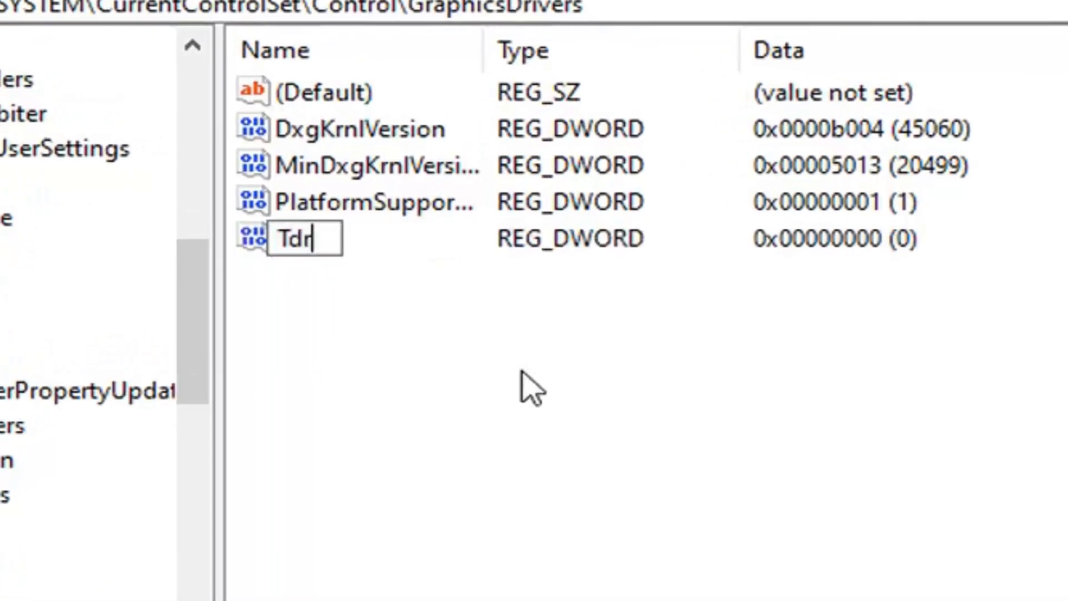
pyautogui.write('Delay')
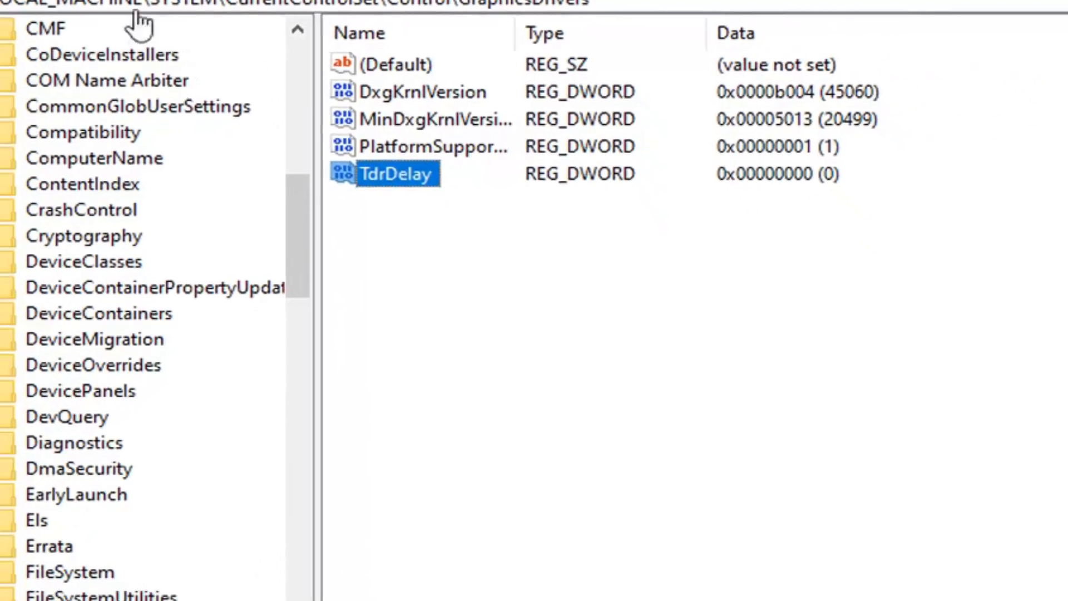
# Step: Change TdrDelay's value data from 0 to 5 and confirm
pyautogui.doubleClick(397, 173)
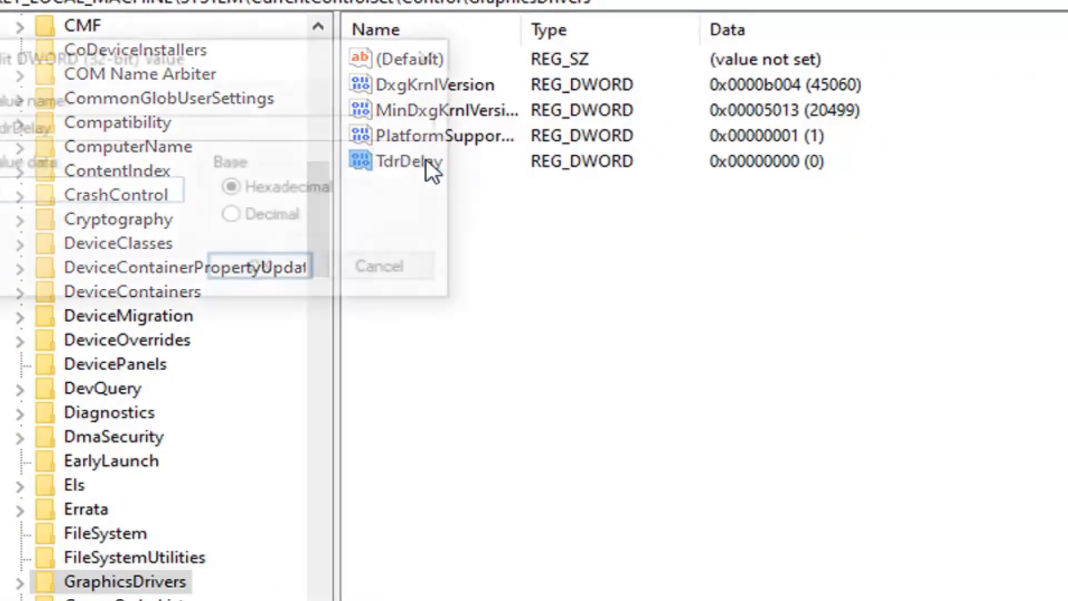
pyautogui.doubleClick(409, 161)
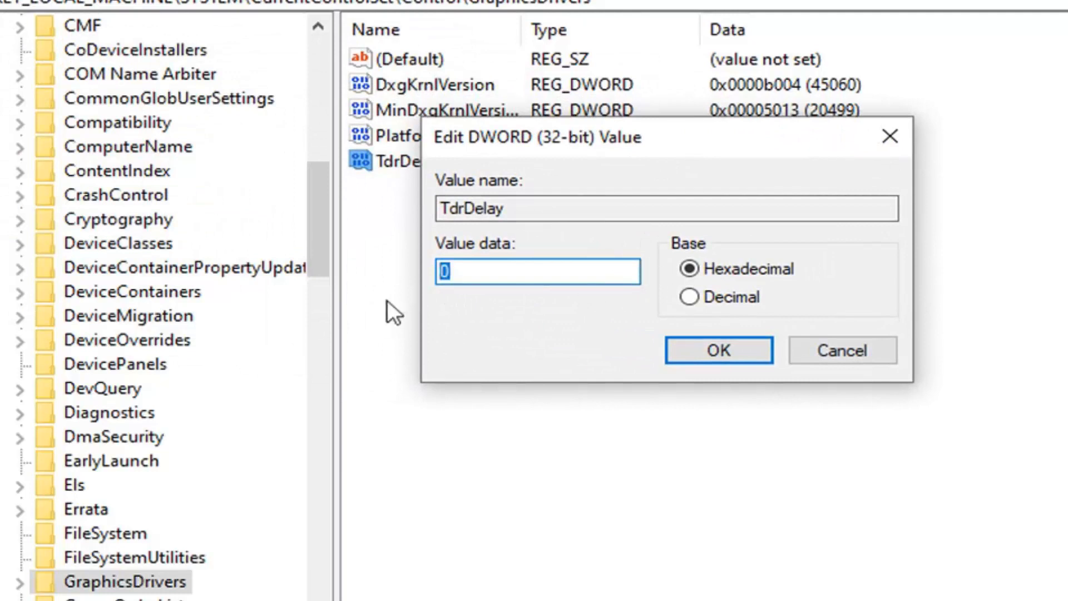
pyautogui.write('5')
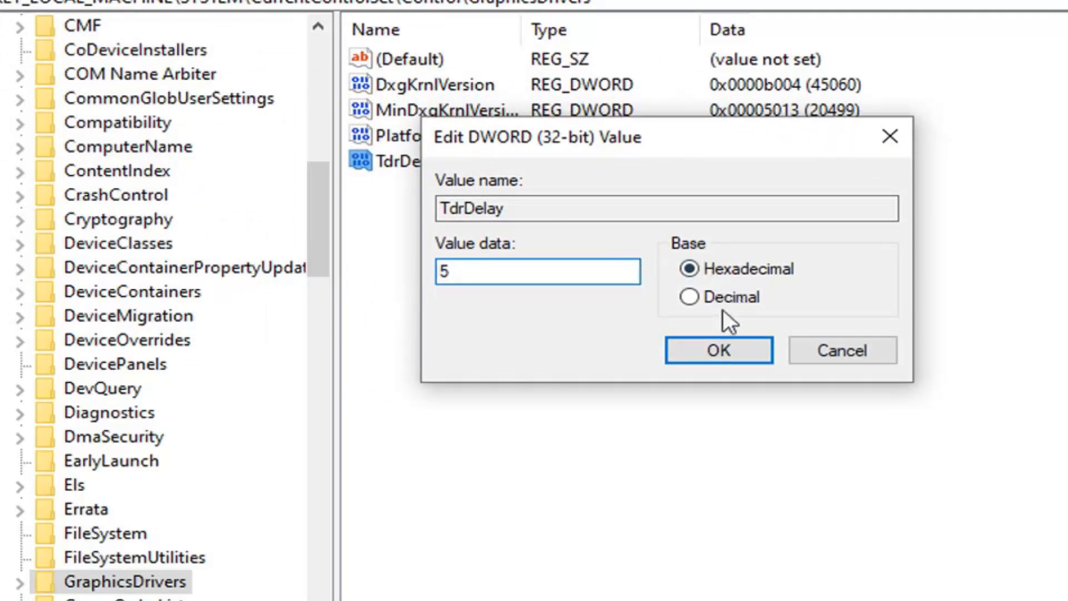
pyautogui.click(719, 350)
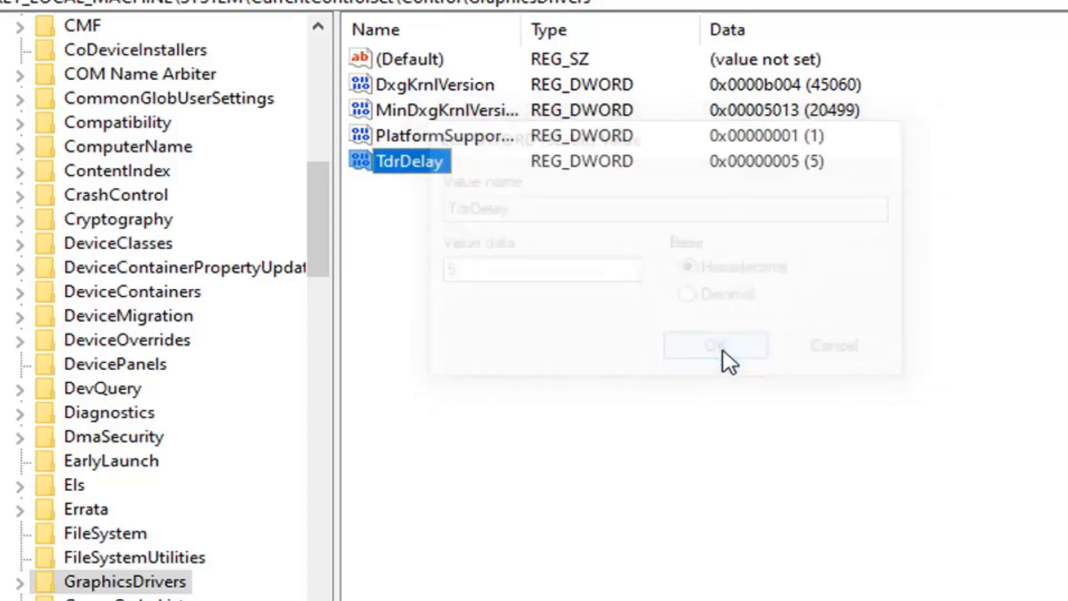
pyautogui.click(715, 345)
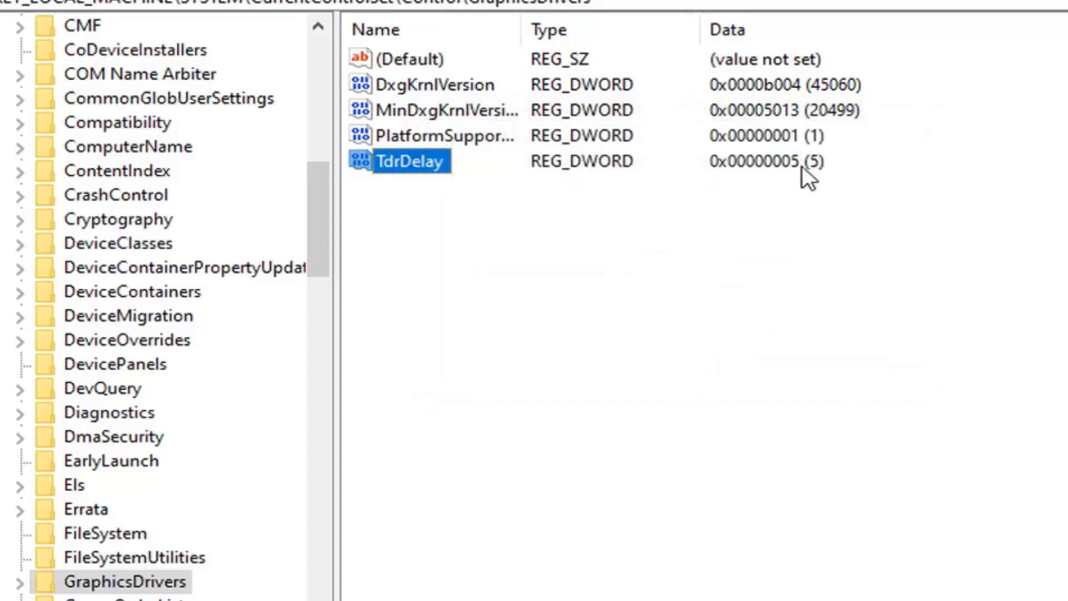
pyautogui.moveTo(381, 258)
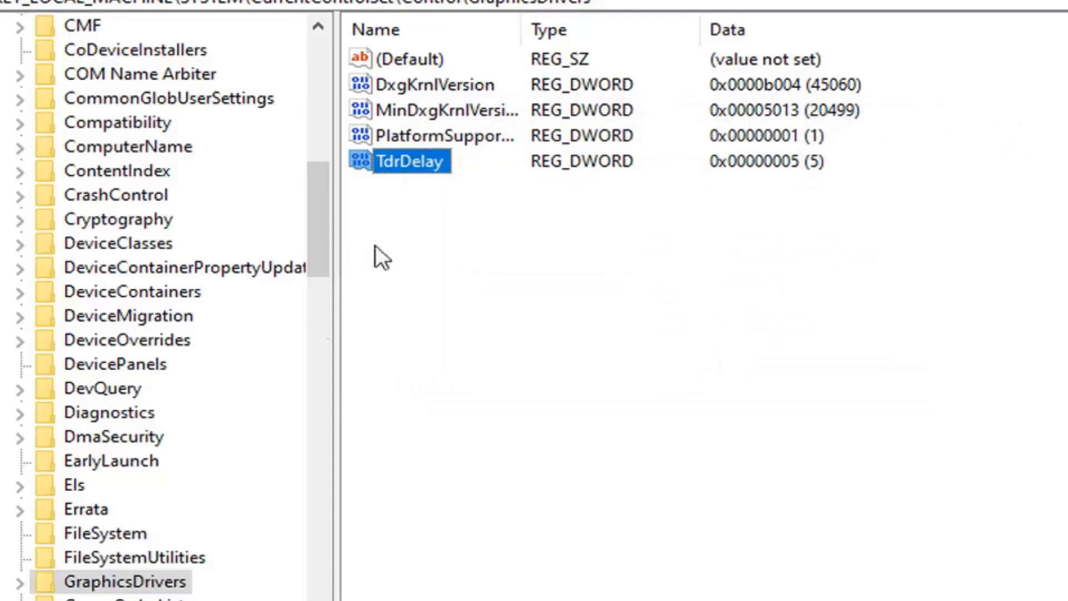